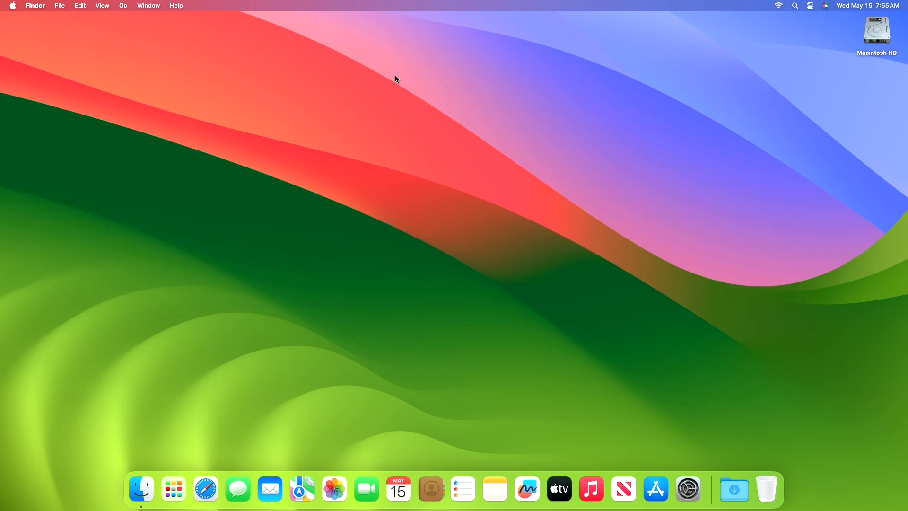
# Step: Launch System Settings from the Dock, landing on the Appearance page
pyautogui.click(686, 488)
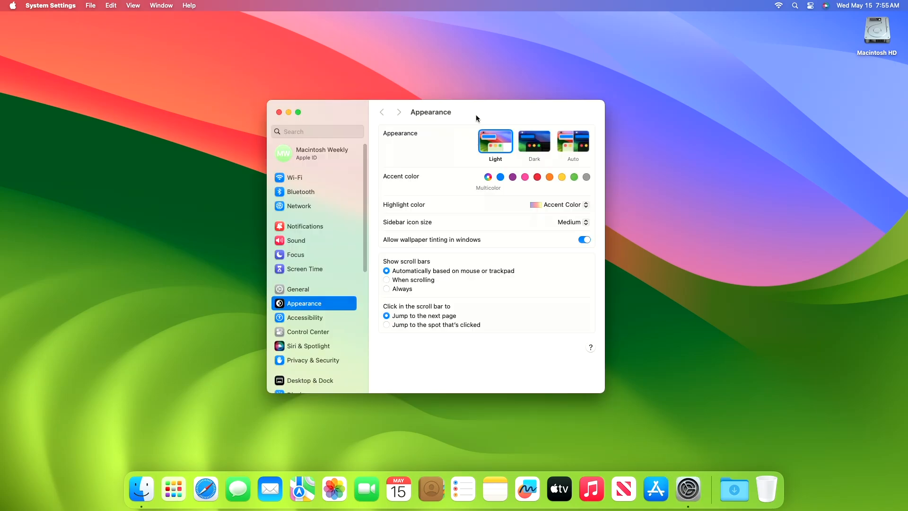
# Step: Go to General > Software Update, where macOS Sonoma 14.5 is listed as available
pyautogui.click(298, 290)
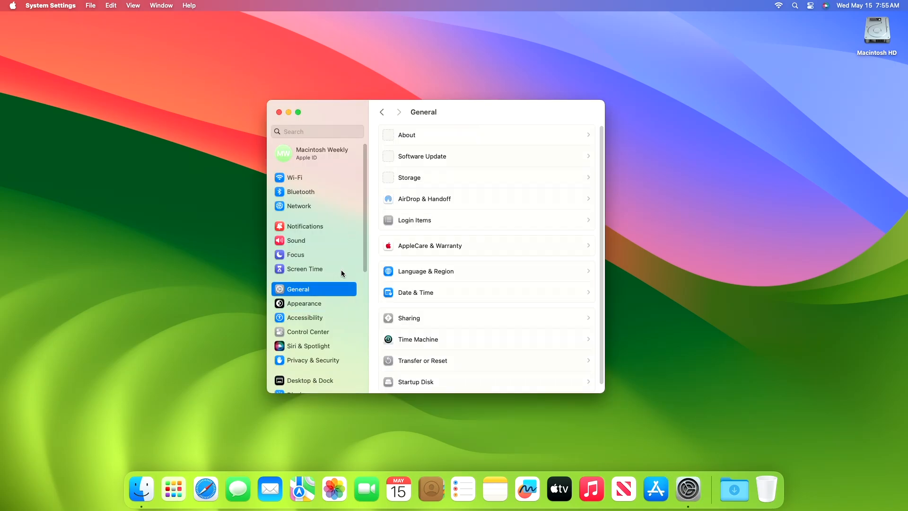
pyautogui.click(422, 156)
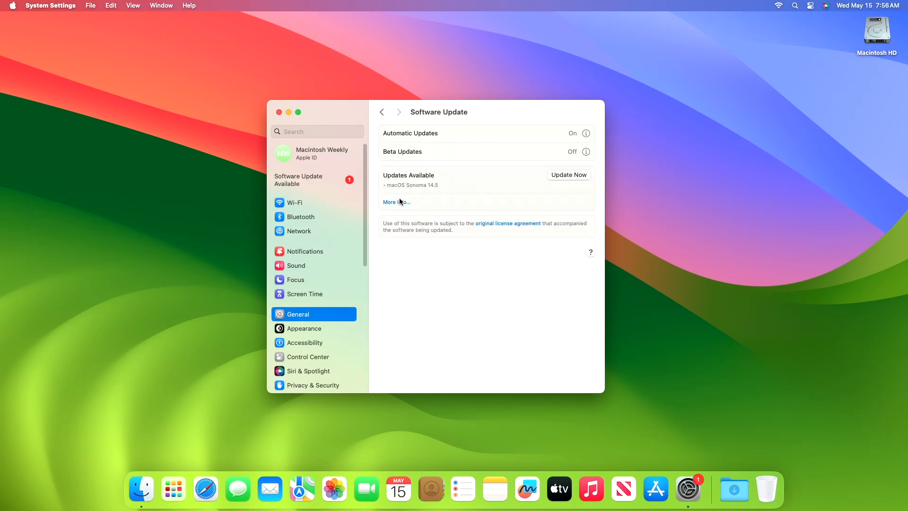
# Step: View update details, choose Update Now for macOS Sonoma 14.5 and agree to the license
pyautogui.click(396, 201)
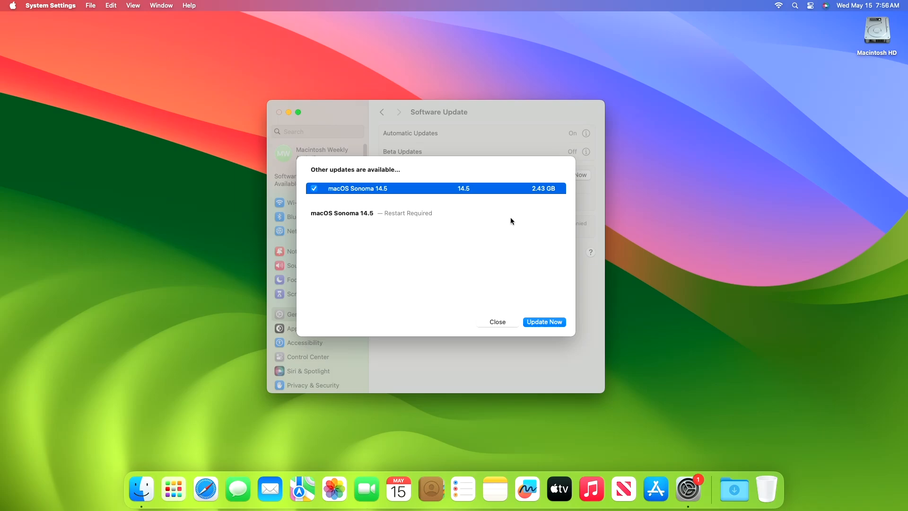
pyautogui.moveTo(504, 275)
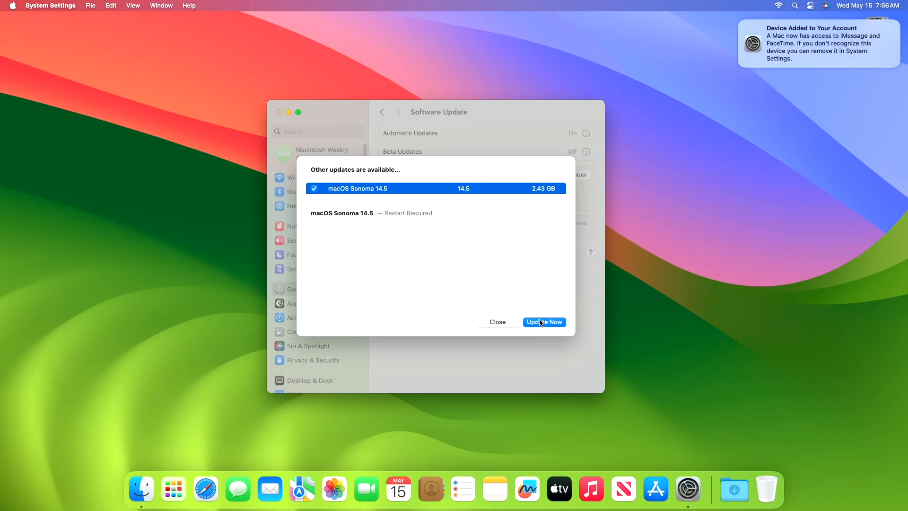
pyautogui.click(542, 322)
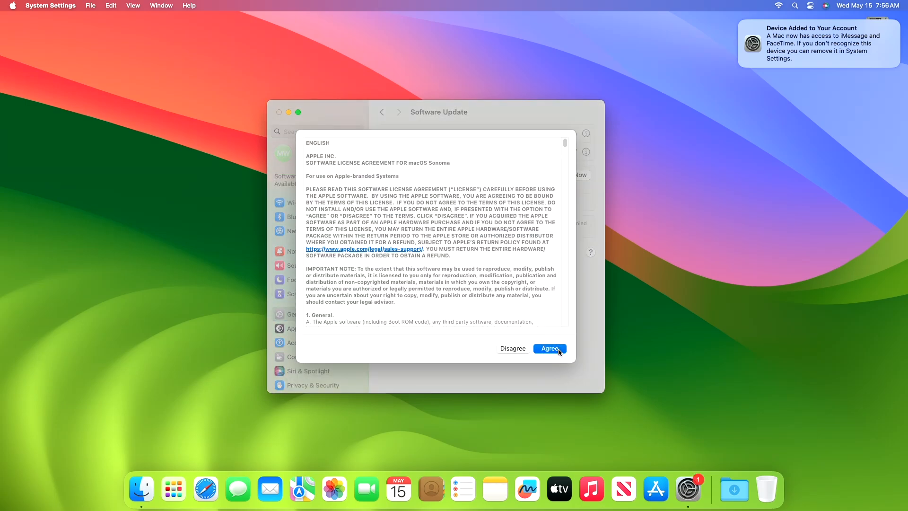
pyautogui.click(549, 348)
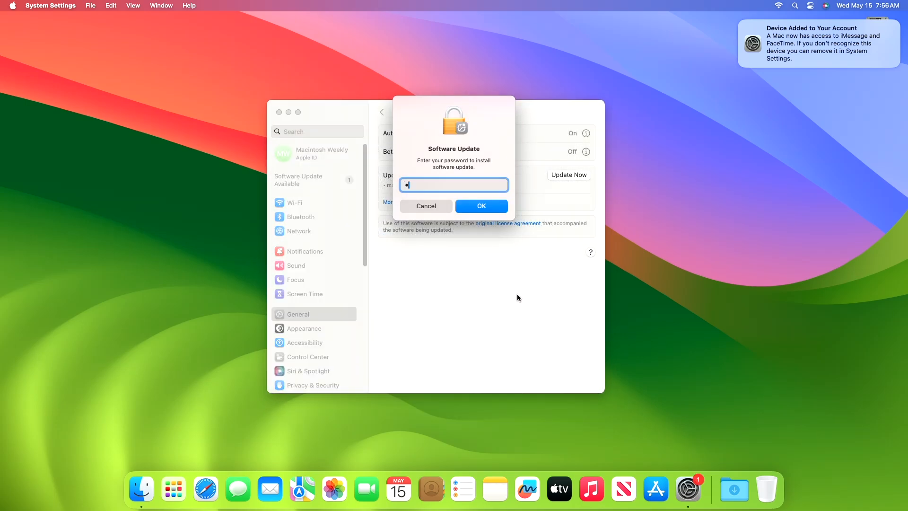
# Step: Confirm the password so Sonoma 14.5 starts downloading, and dismiss the Device Added notice
pyautogui.click(480, 206)
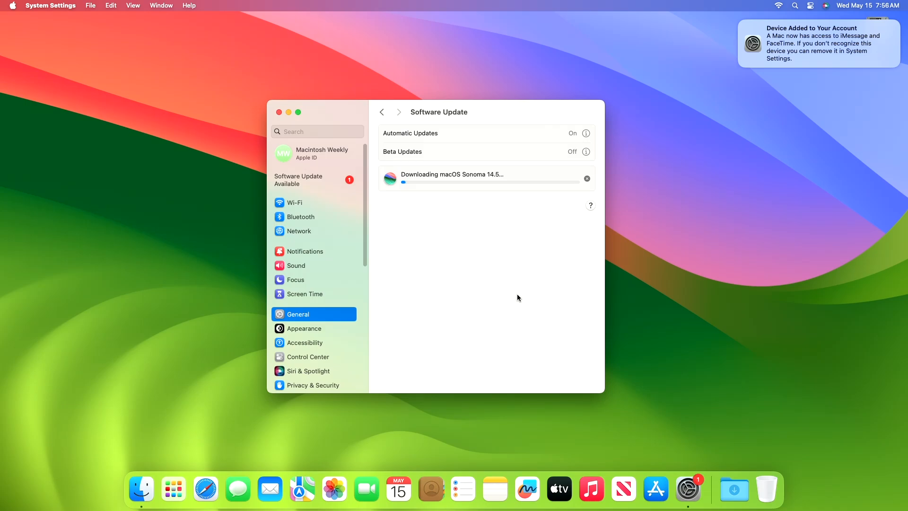
pyautogui.moveTo(739, 16)
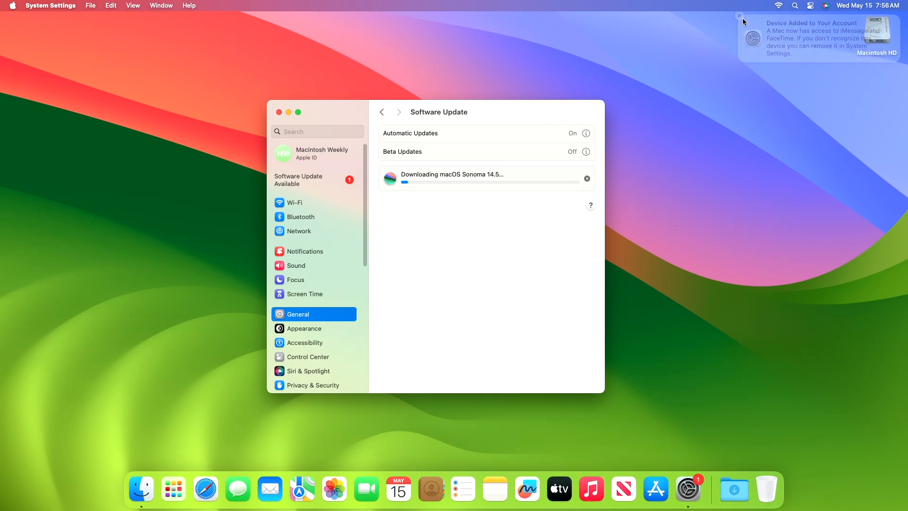
pyautogui.click(739, 16)
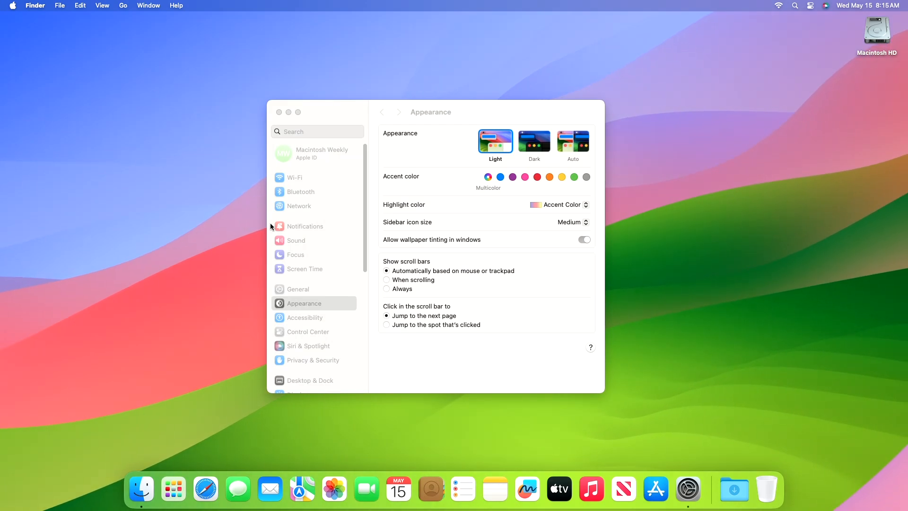
# Step: Show General > About for the Mac mini, revealing macOS Sonoma 14.5 build 23F79
pyautogui.click(298, 289)
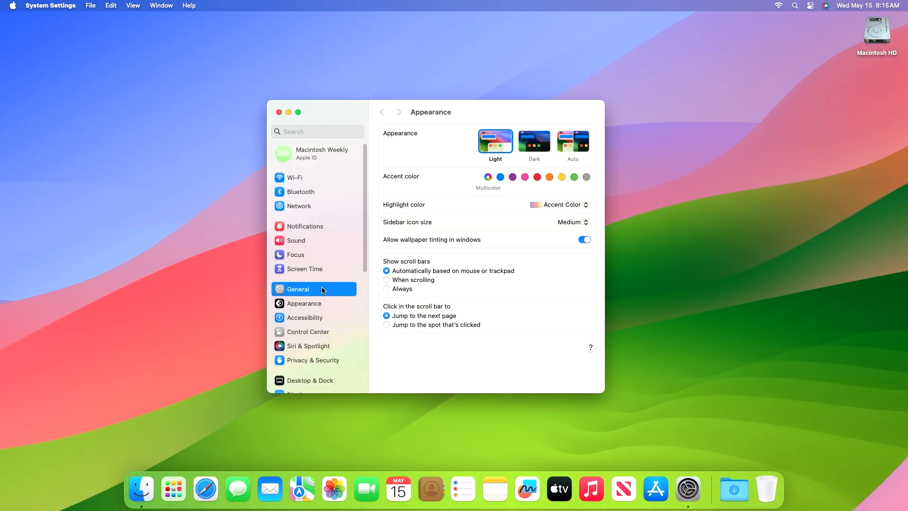
pyautogui.click(297, 289)
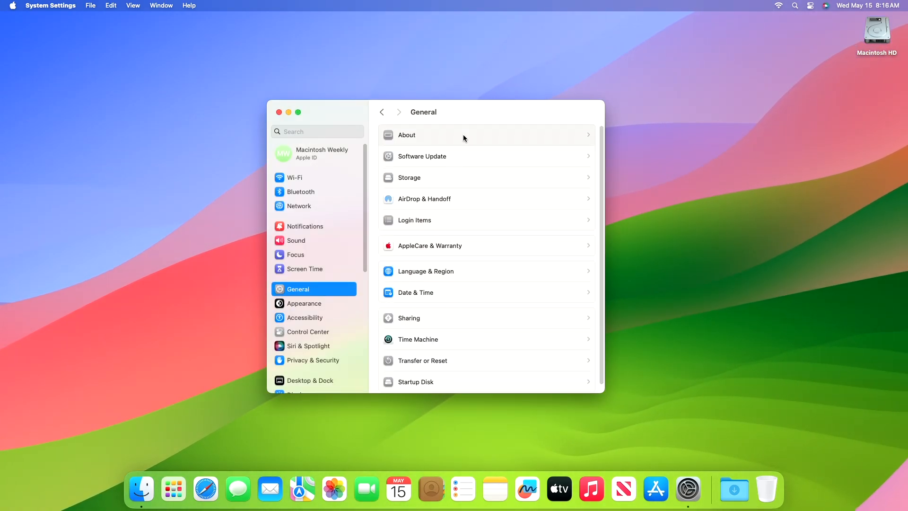
pyautogui.click(407, 135)
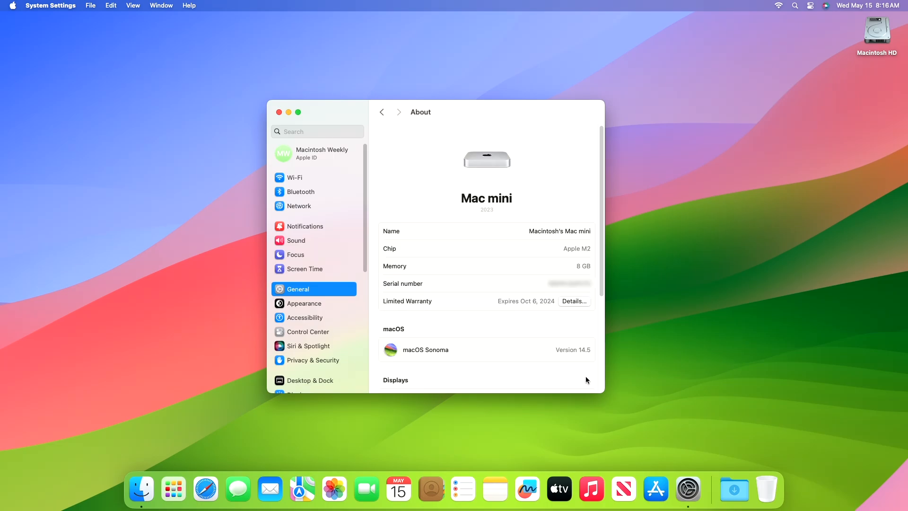
pyautogui.click(559, 349)
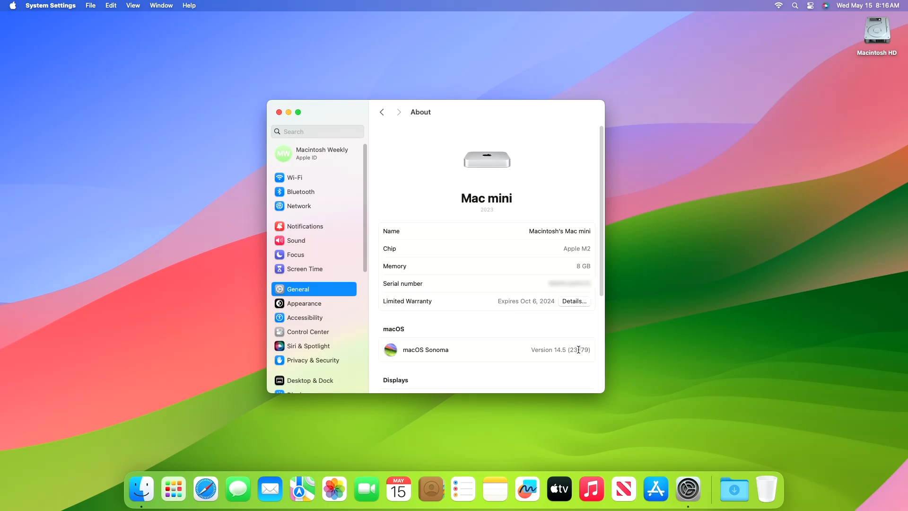
pyautogui.moveTo(560, 367)
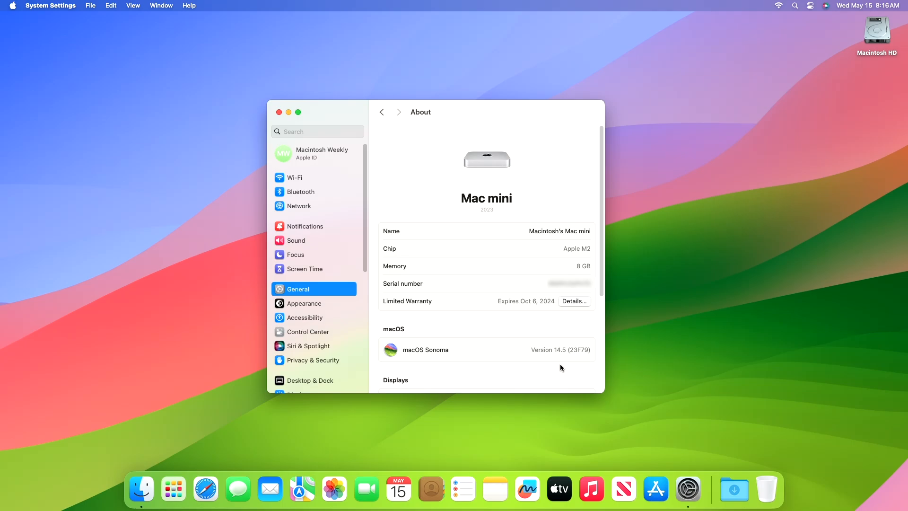
pyautogui.moveTo(535, 349)
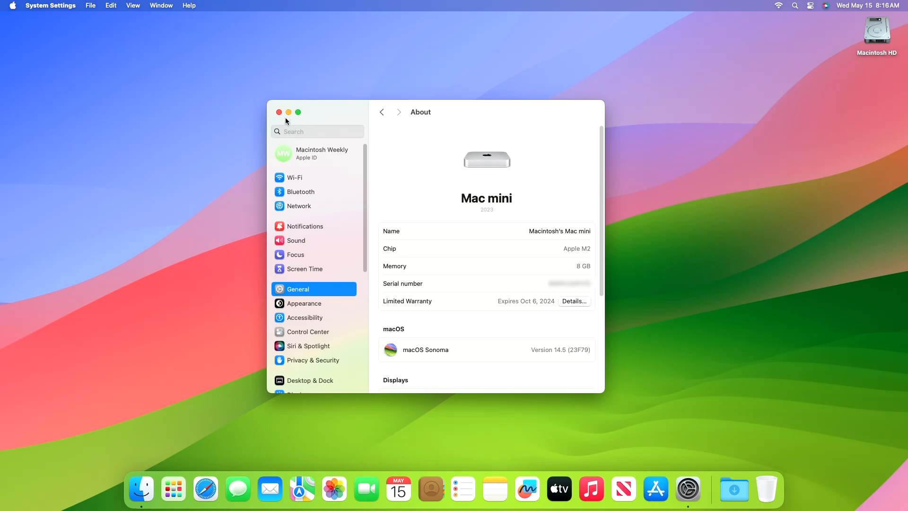
# Step: Close the System Settings window, leaving the Finder desktop empty
pyautogui.click(278, 112)
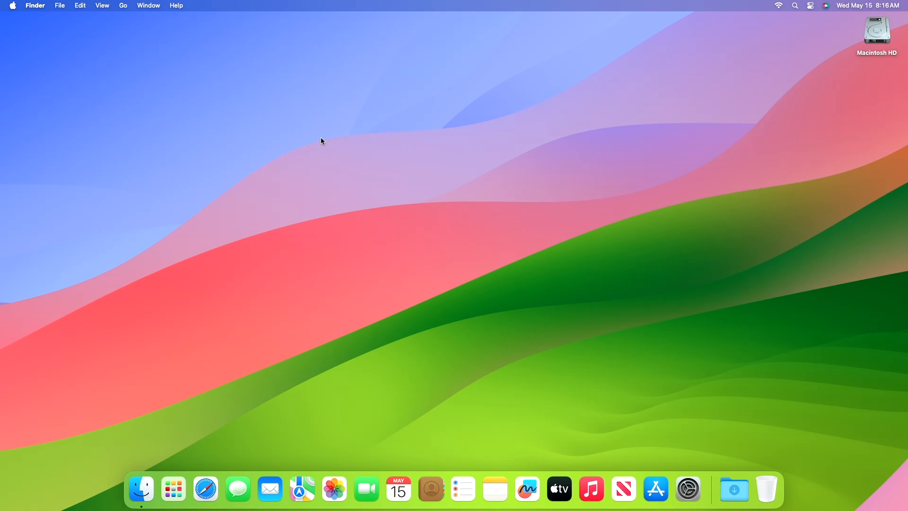
pyautogui.moveTo(326, 146)
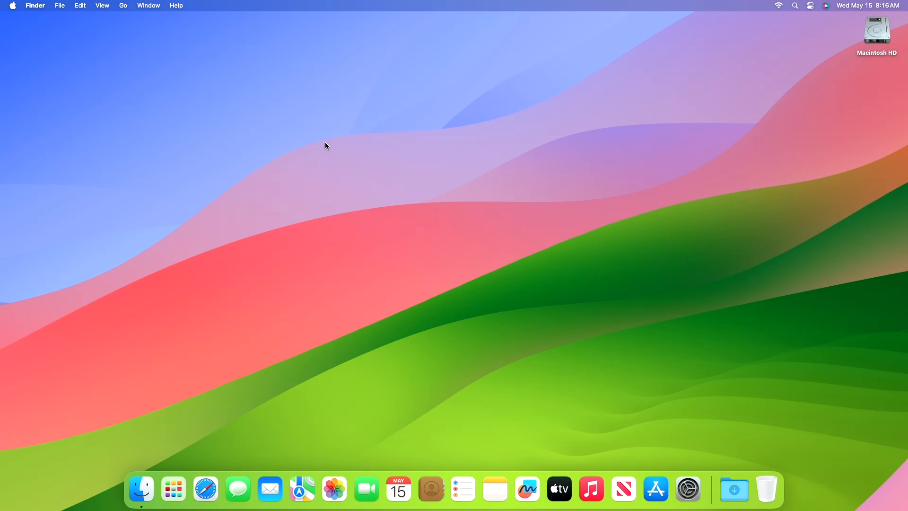
pyautogui.moveTo(270, 383)
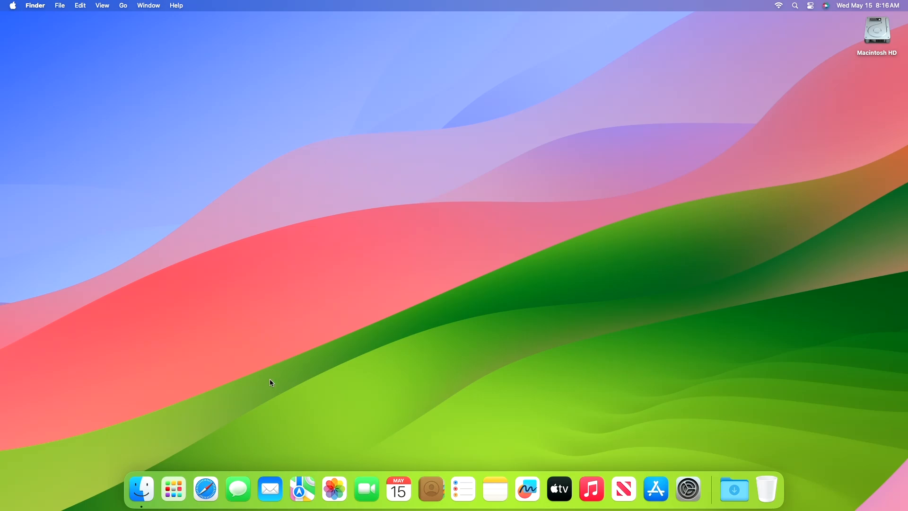
pyautogui.moveTo(366, 488)
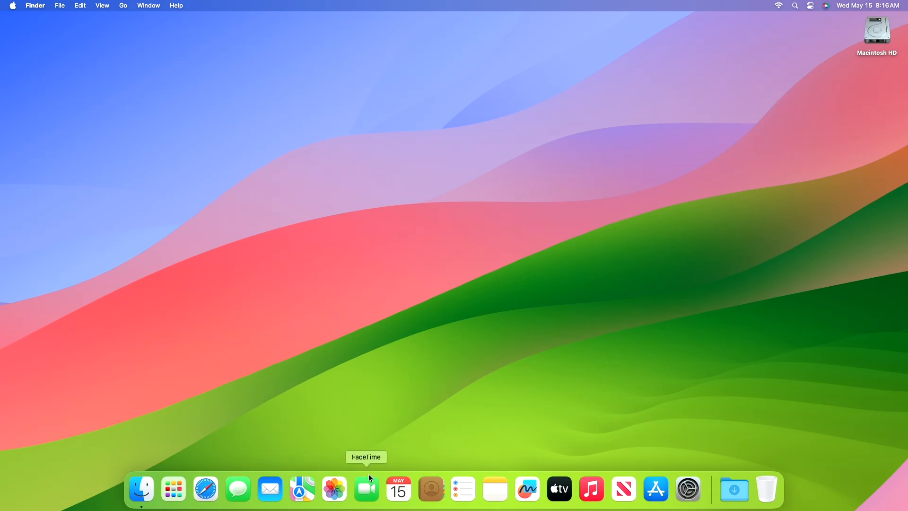
pyautogui.click(365, 488)
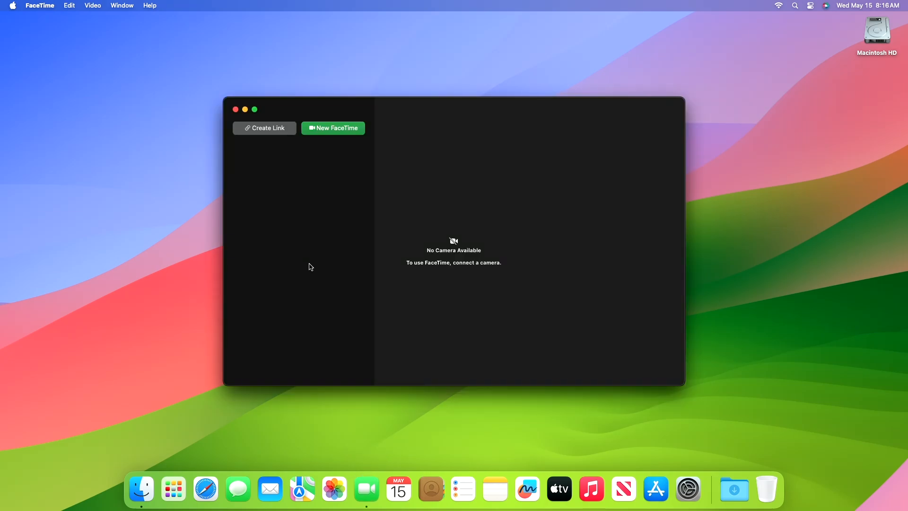
pyautogui.moveTo(236, 109)
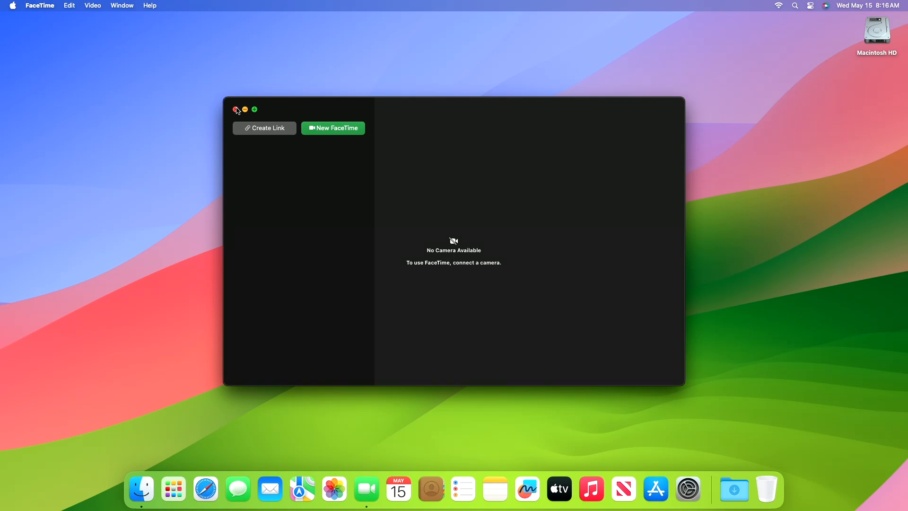
pyautogui.click(235, 109)
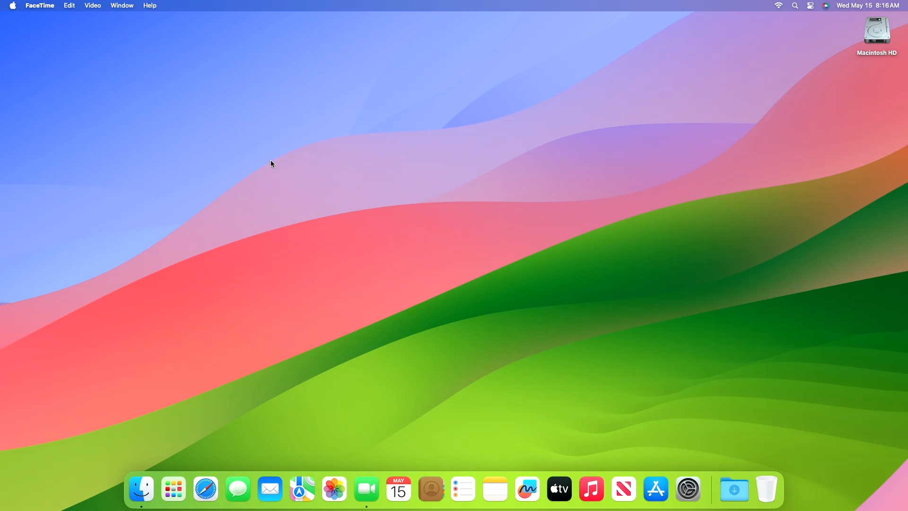
# Step: Click the desktop background so Finder becomes the active app instead of FaceTime
pyautogui.click(141, 488)
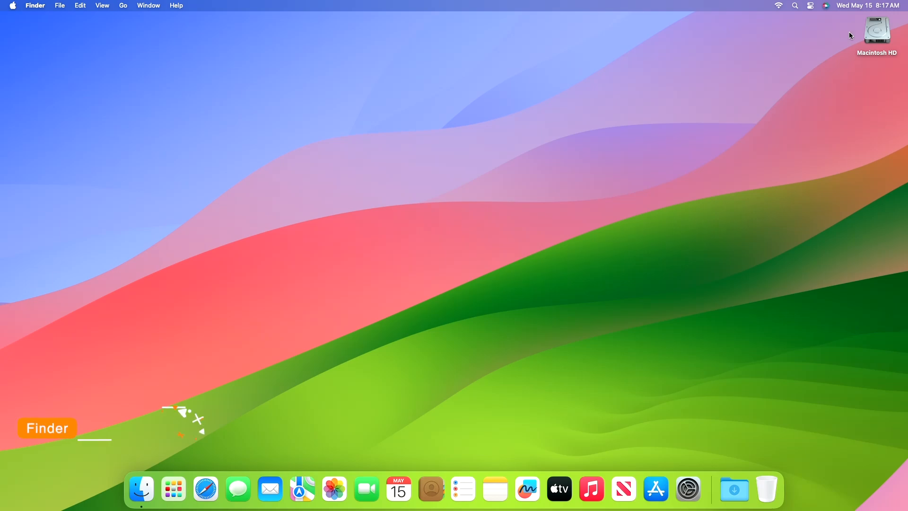
pyautogui.doubleClick(875, 30)
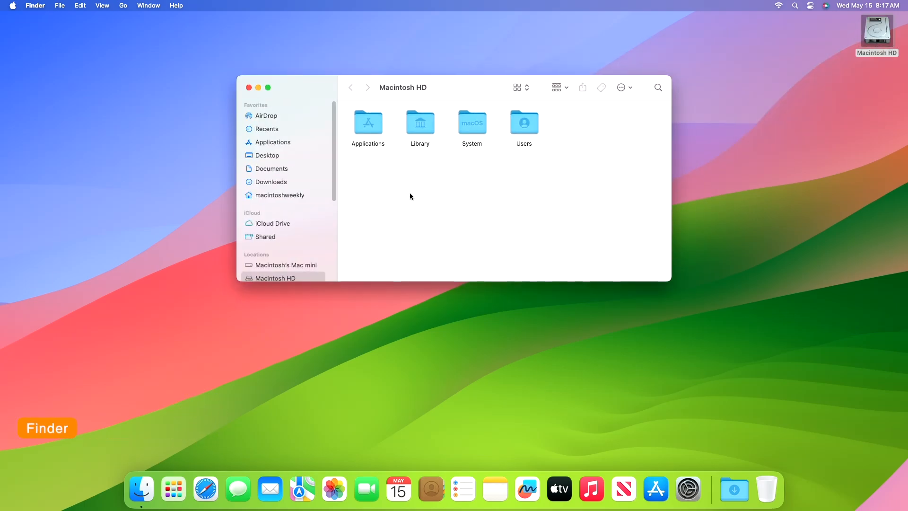
pyautogui.moveTo(380, 196)
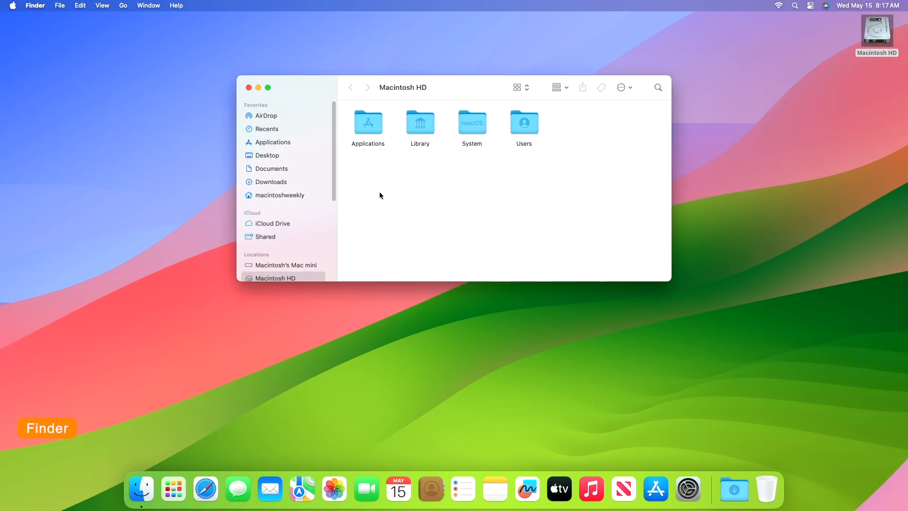
pyautogui.click(249, 87)
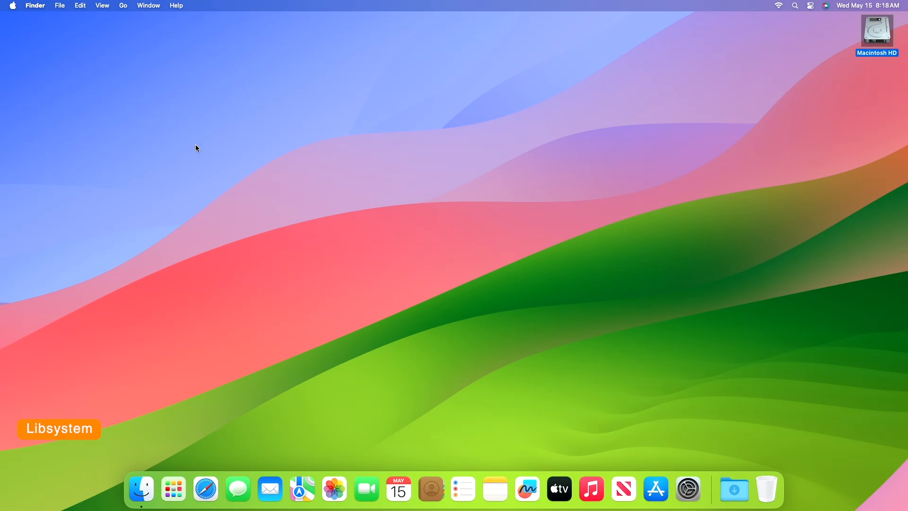
pyautogui.moveTo(149, 221)
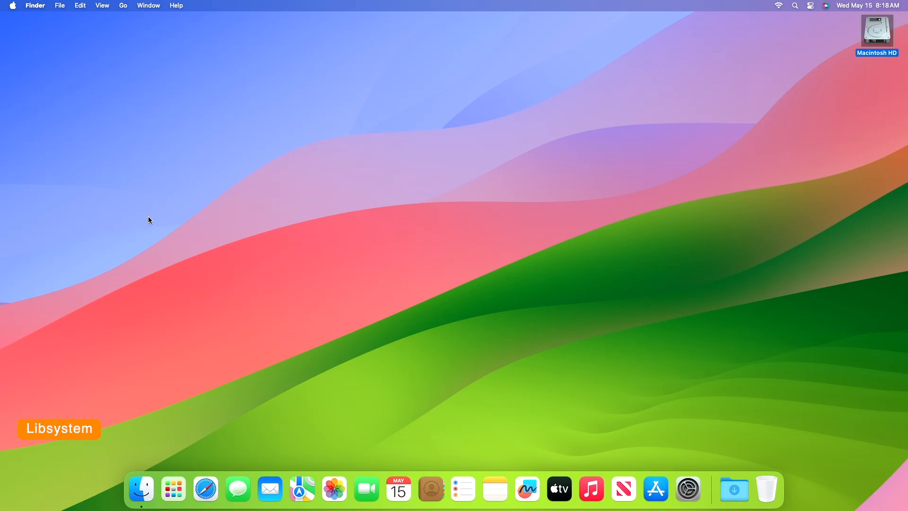
pyautogui.moveTo(300, 488)
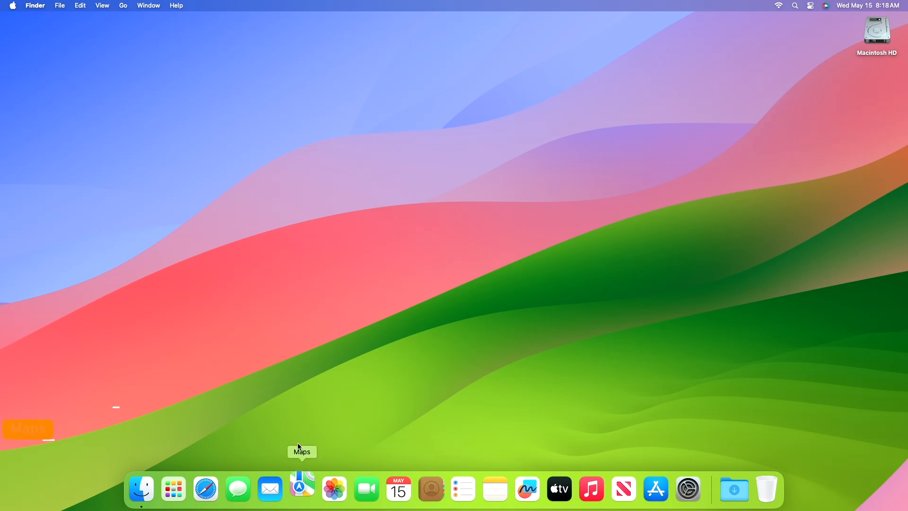
pyautogui.click(301, 487)
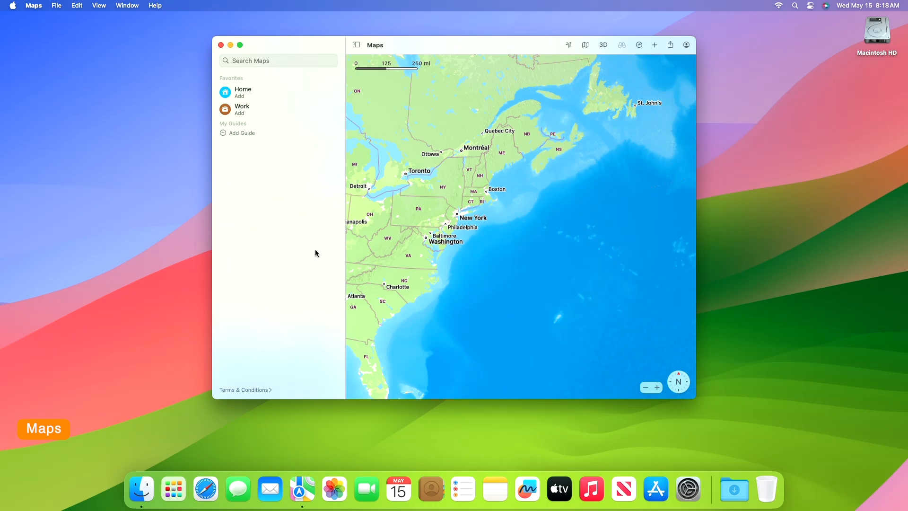
pyautogui.moveTo(222, 56)
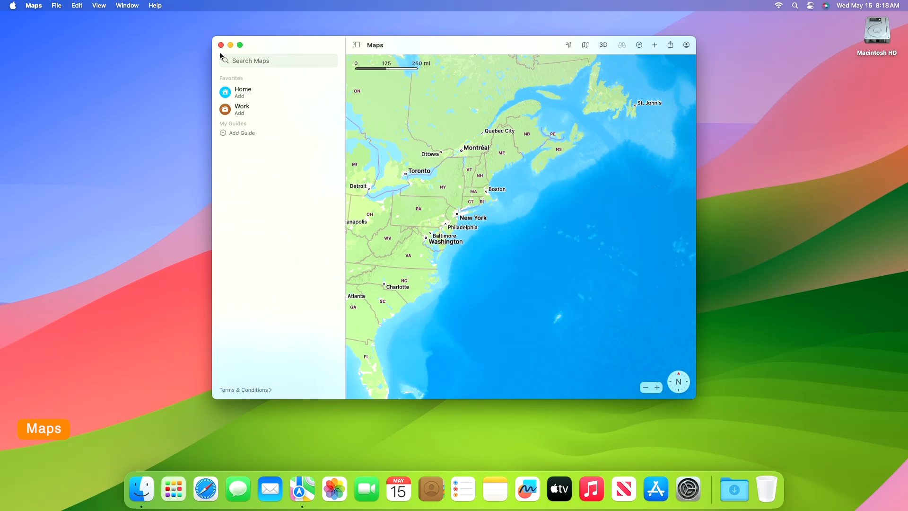
pyautogui.click(33, 6)
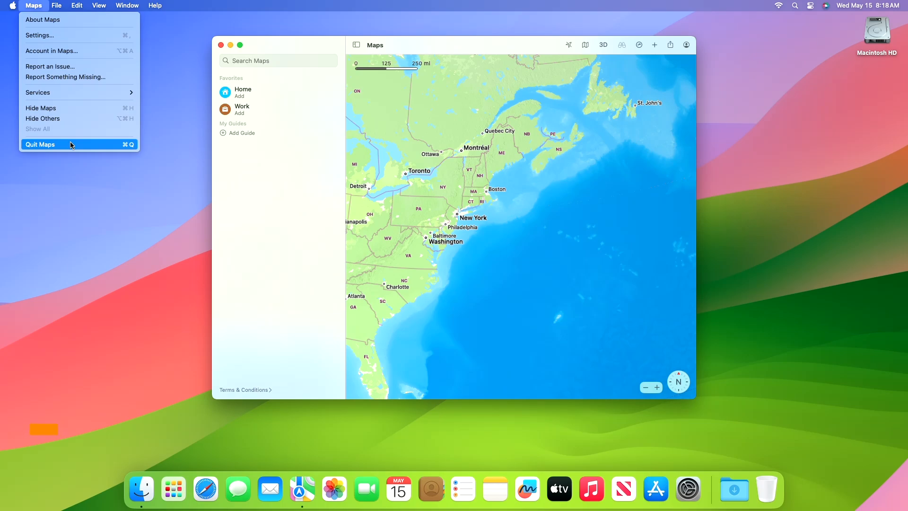
pyautogui.click(41, 144)
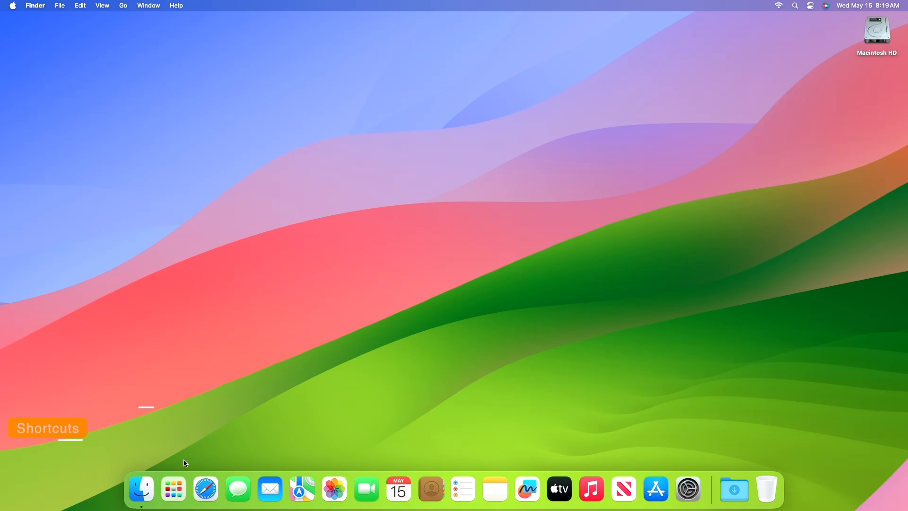
pyautogui.click(173, 488)
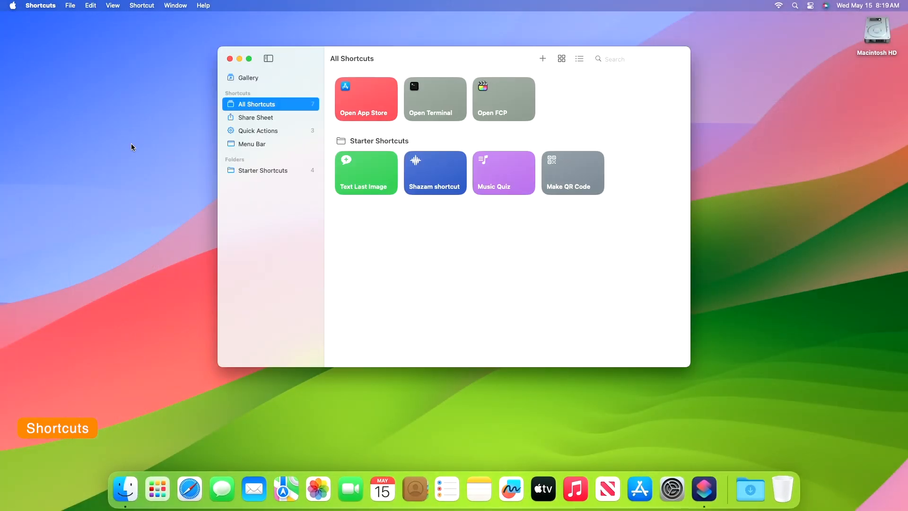
pyautogui.click(40, 5)
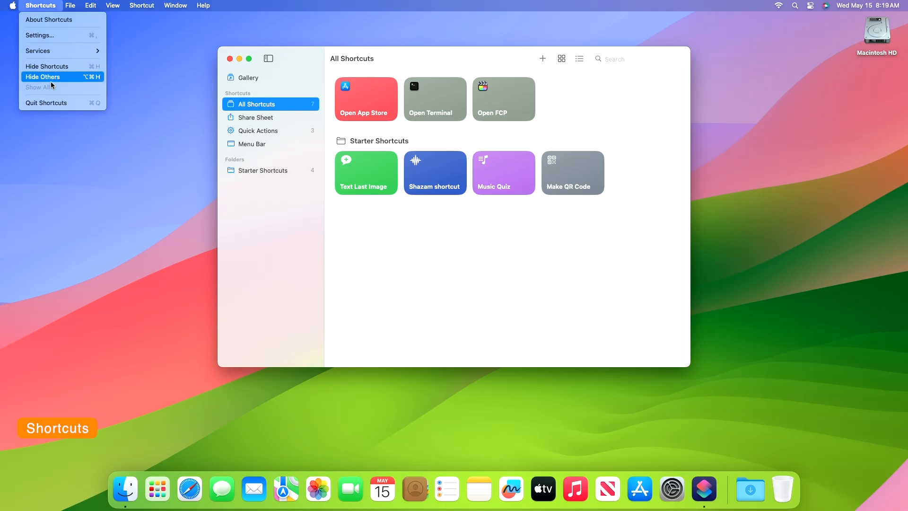
pyautogui.click(43, 76)
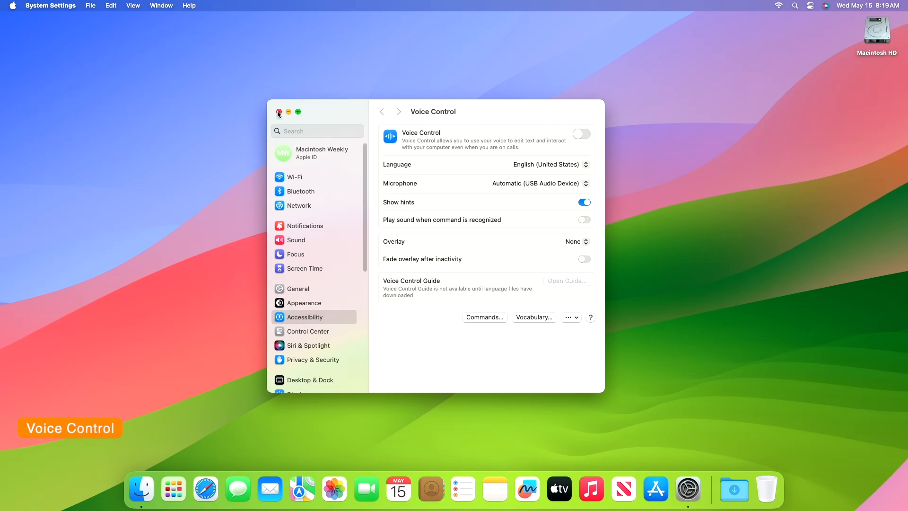
# Step: Close the Voice Control settings window and select the Macintosh HD icon on the desktop
pyautogui.click(279, 113)
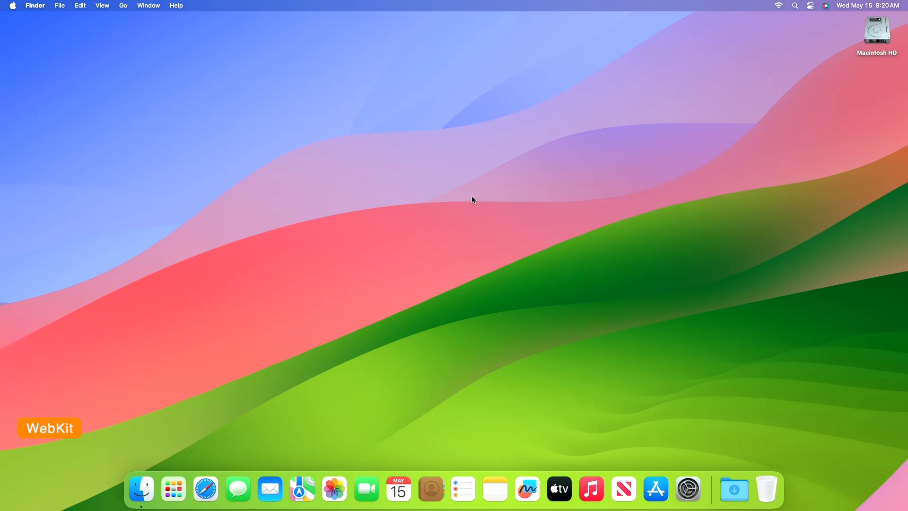
pyautogui.click(876, 32)
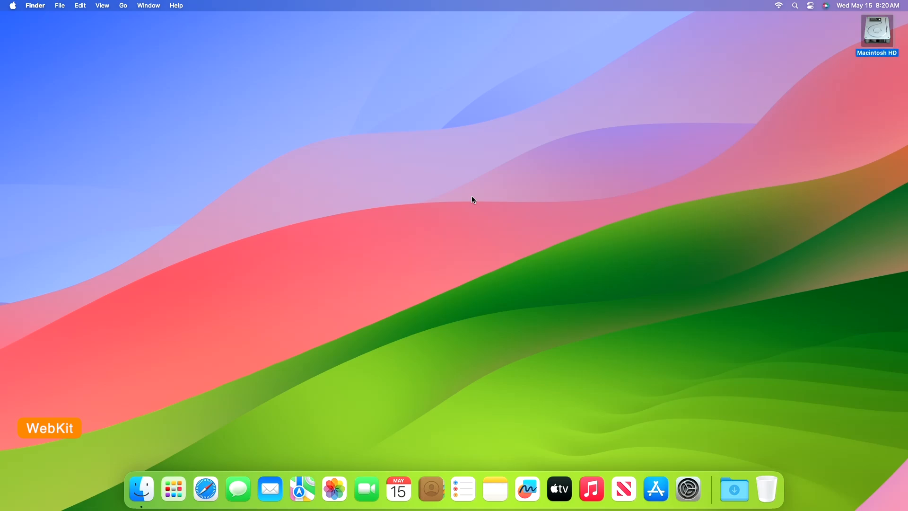